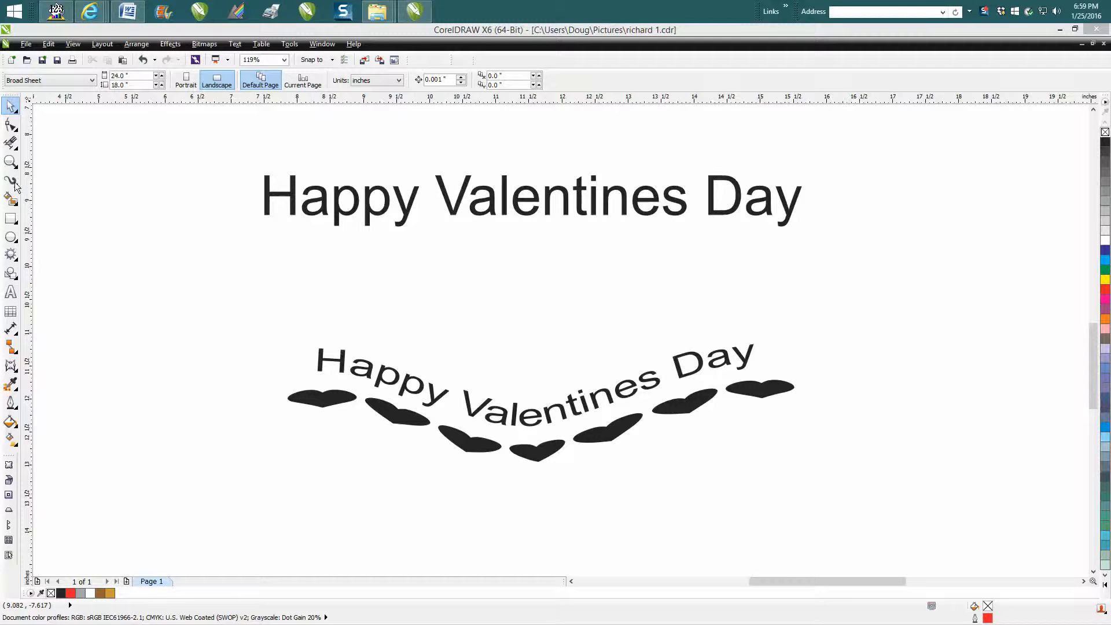
{"action": "mouse_move", "coordinate": [406, 210]}
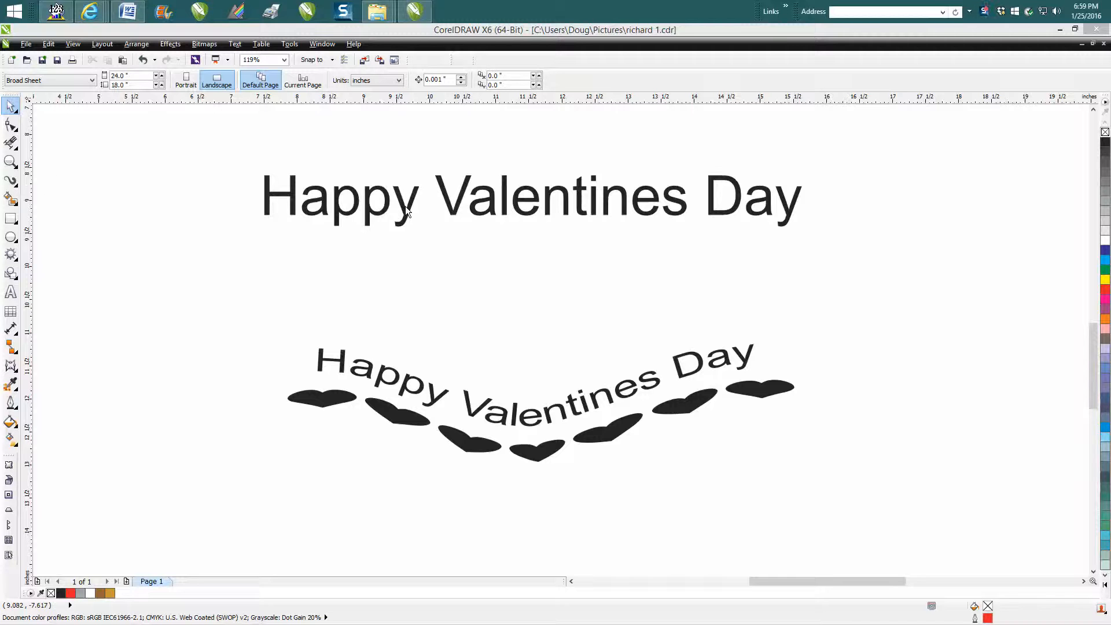
{"action": "mouse_move", "coordinate": [729, 396]}
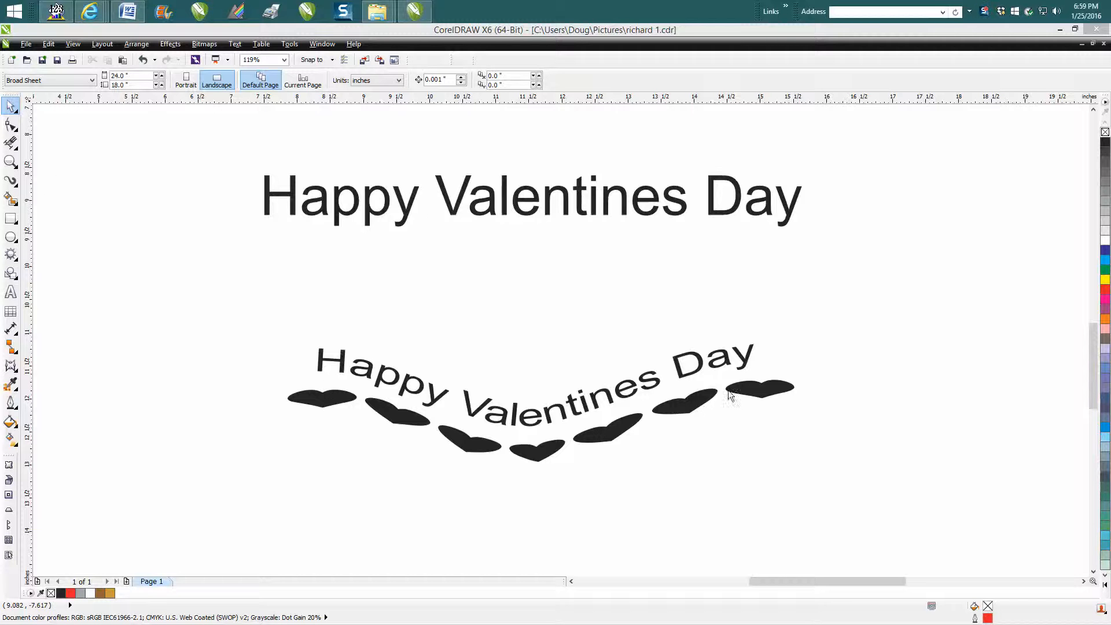
{"action": "mouse_move", "coordinate": [338, 409]}
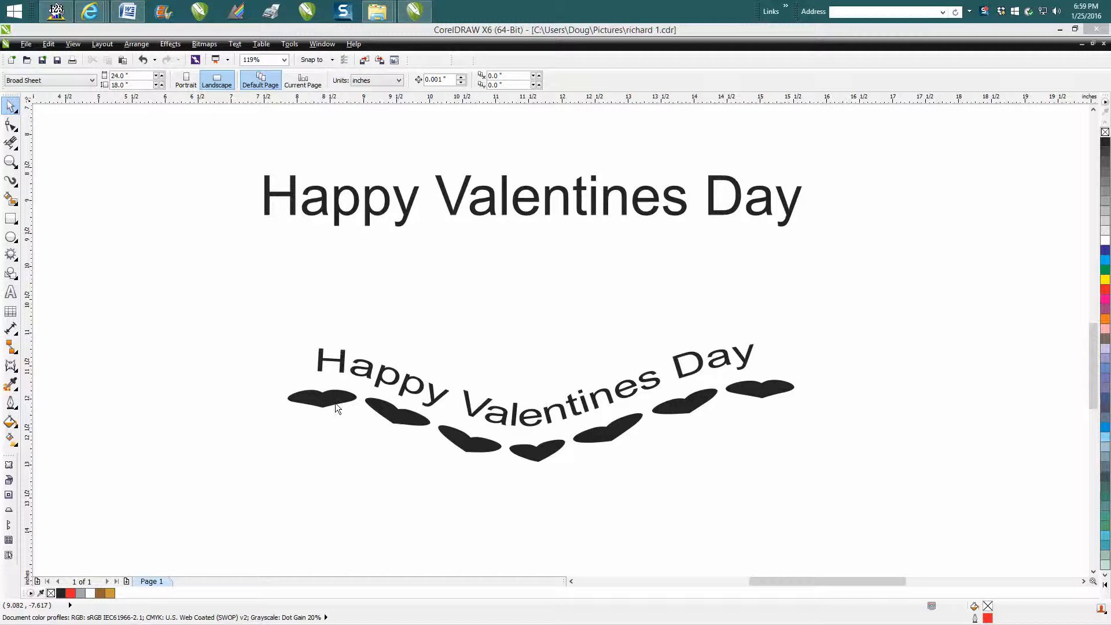
{"action": "mouse_move", "coordinate": [442, 316]}
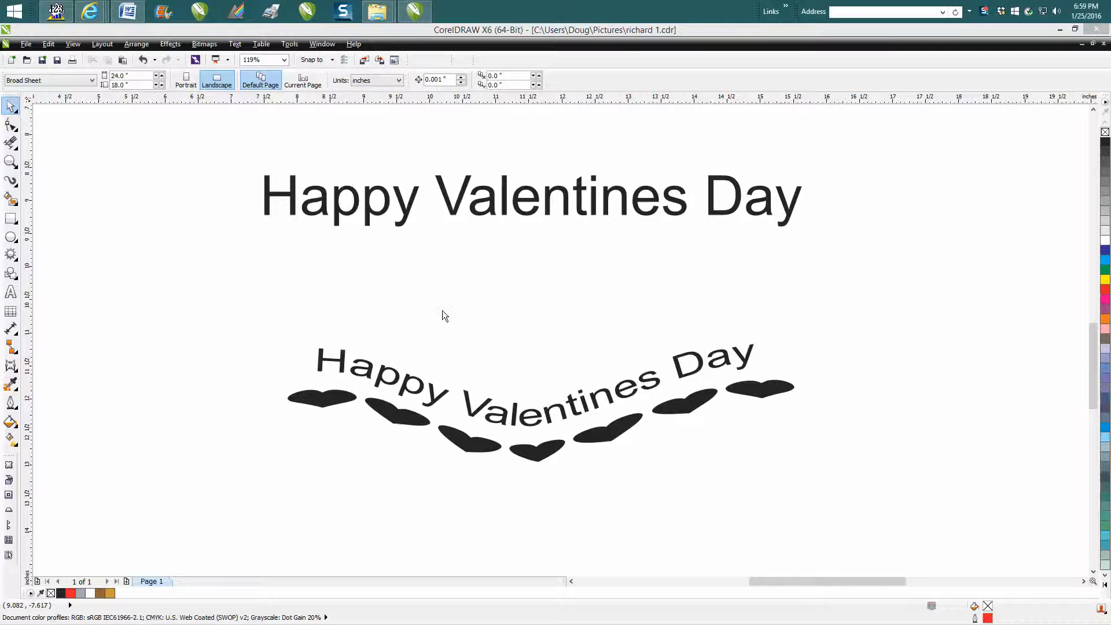
{"action": "mouse_move", "coordinate": [459, 319]}
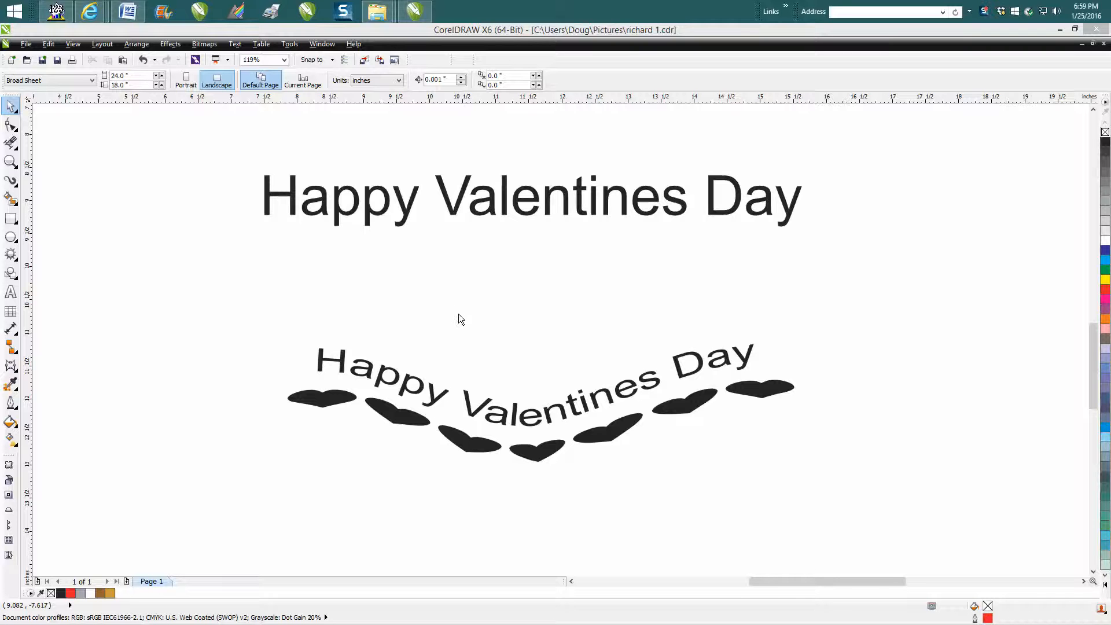
{"action": "mouse_move", "coordinate": [528, 458]}
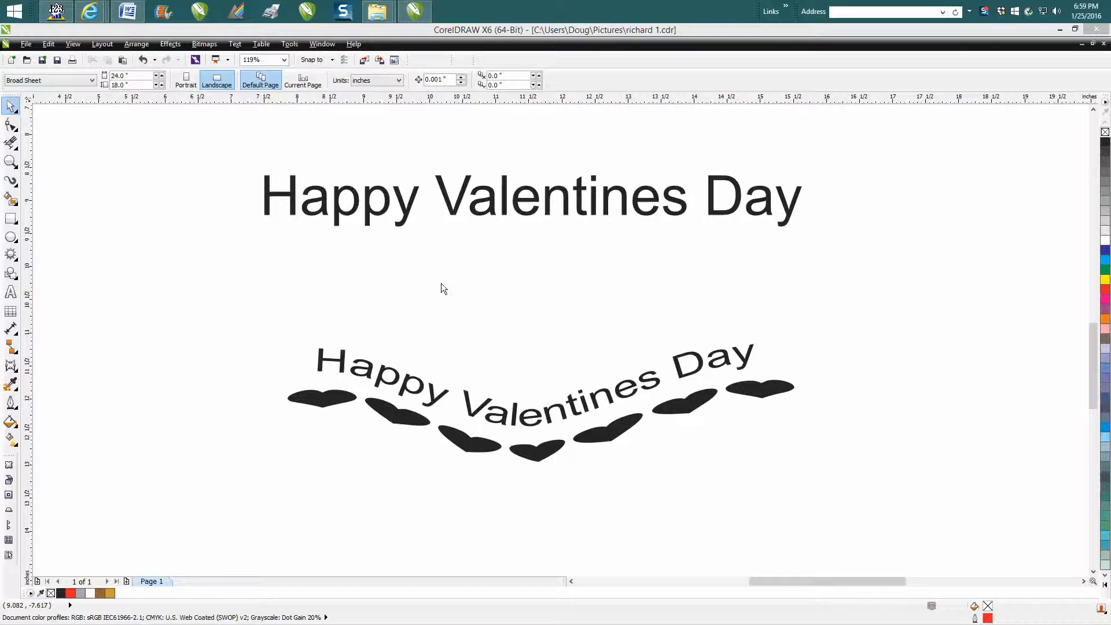
{"action": "mouse_move", "coordinate": [320, 495]}
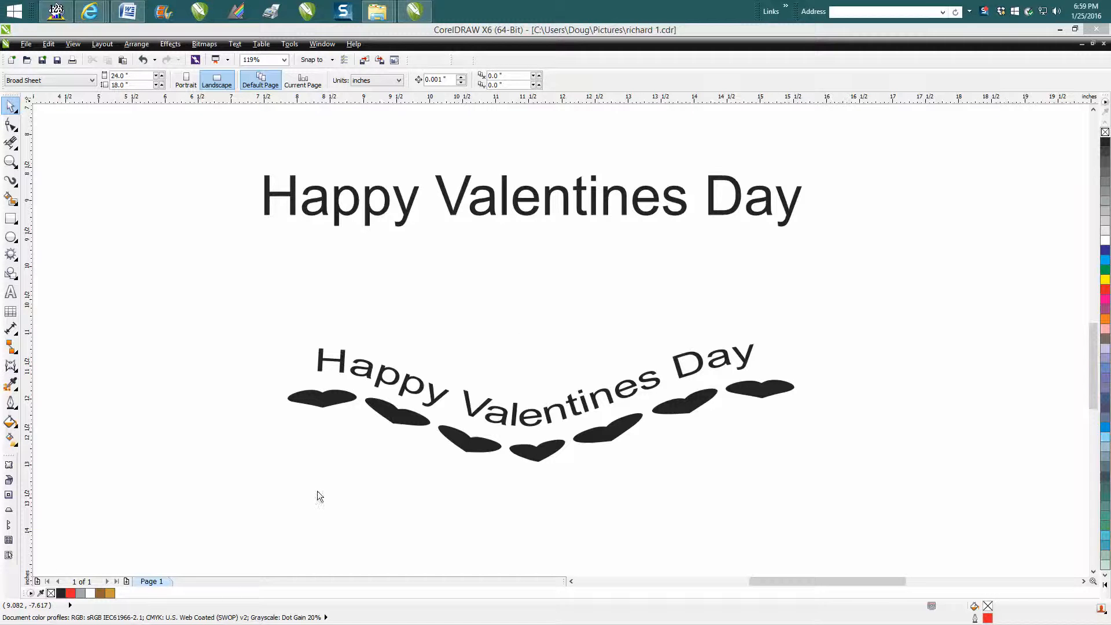
{"action": "mouse_move", "coordinate": [435, 298]}
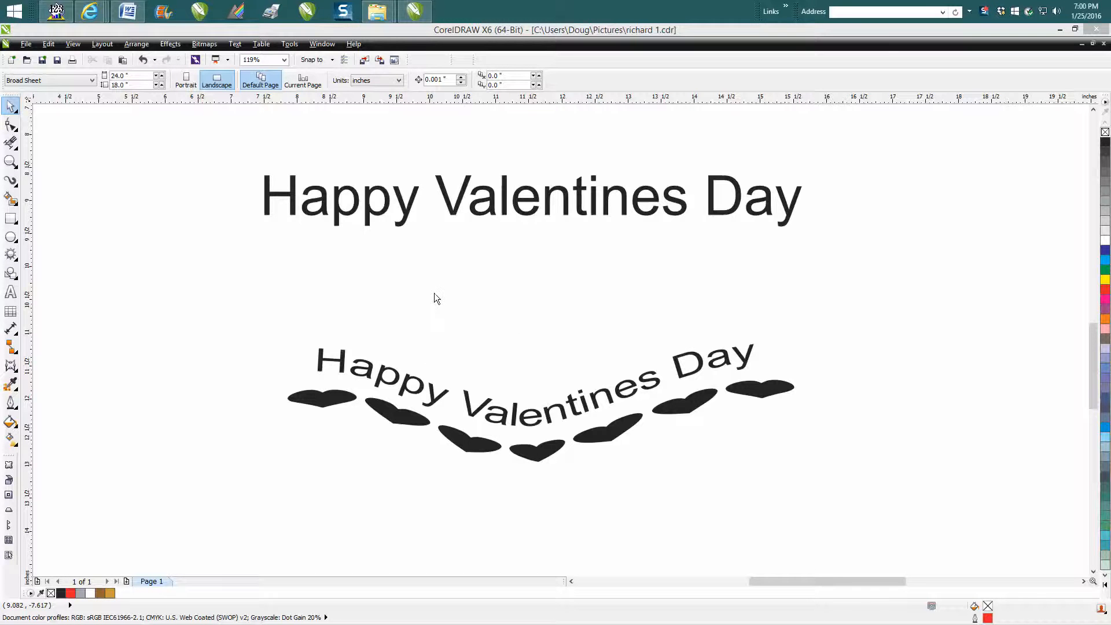
{"action": "mouse_move", "coordinate": [437, 269]}
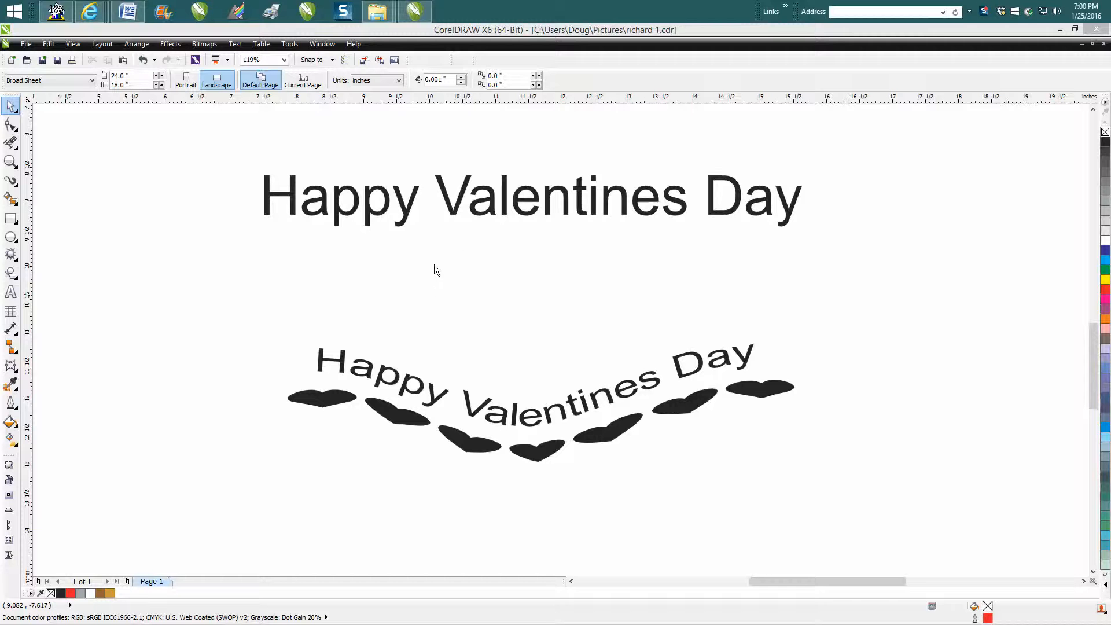
{"action": "mouse_move", "coordinate": [458, 225]}
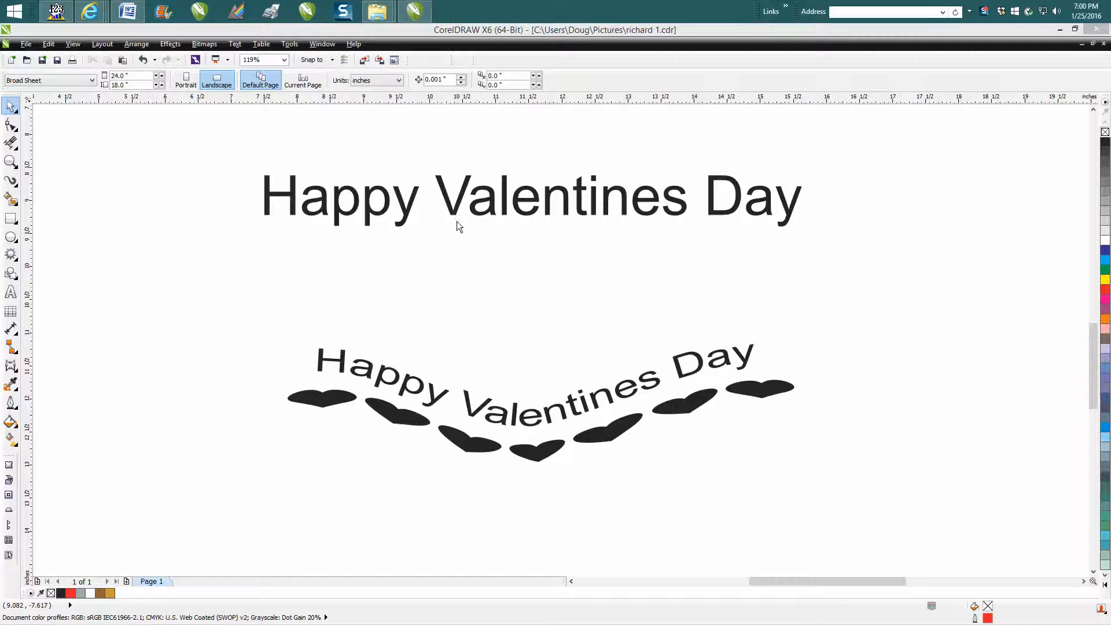
{"action": "mouse_move", "coordinate": [452, 275]}
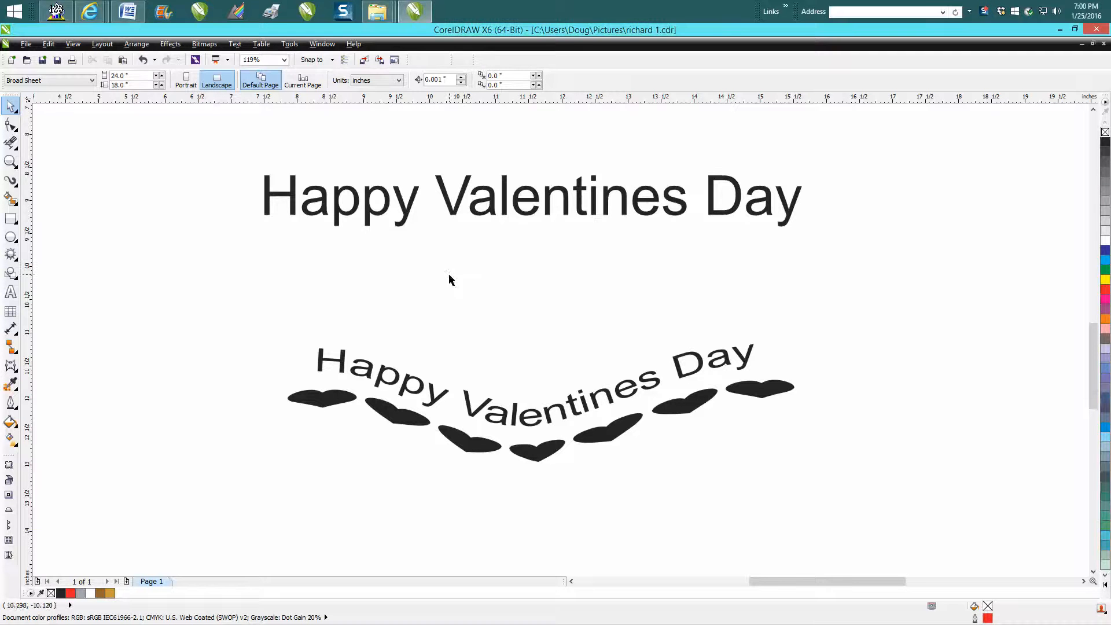
Paint a straight stroke of seven black hearts beneath the title with the Artistic Media heart brush
{"action": "left_click", "coordinate": [9, 180]}
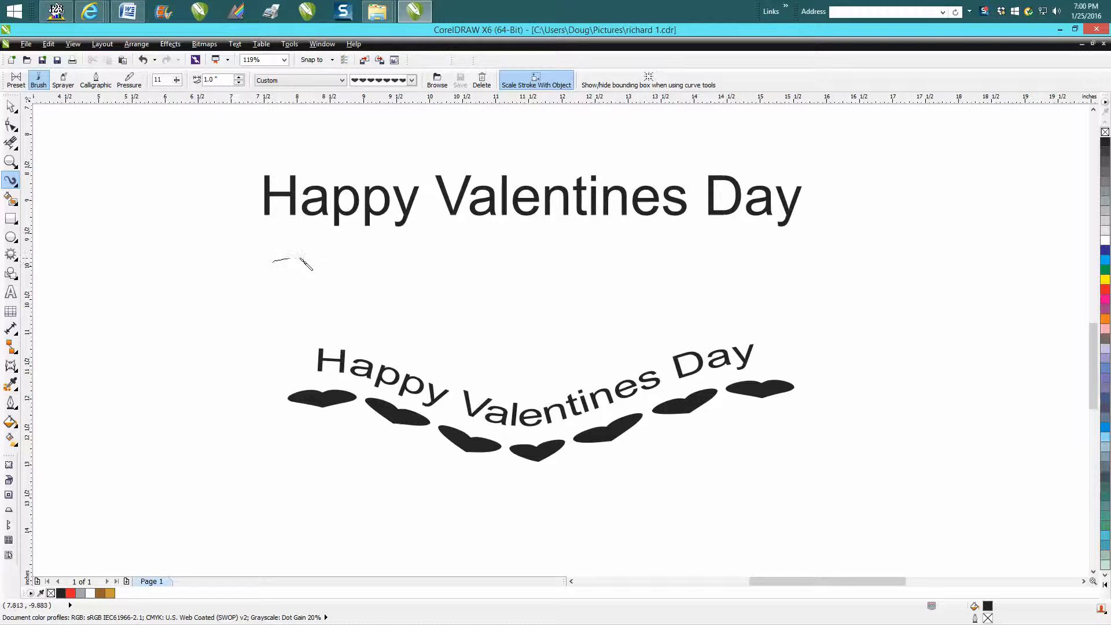
{"action": "left_click_drag", "start_coordinate": [273, 260], "coordinate": [797, 269]}
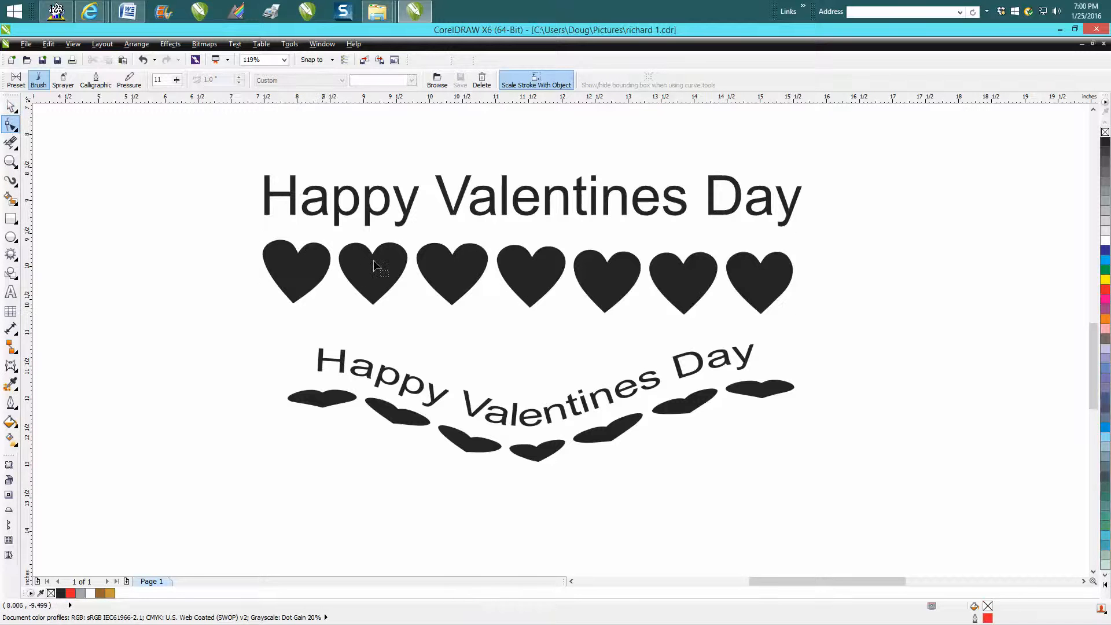
{"action": "mouse_move", "coordinate": [276, 275]}
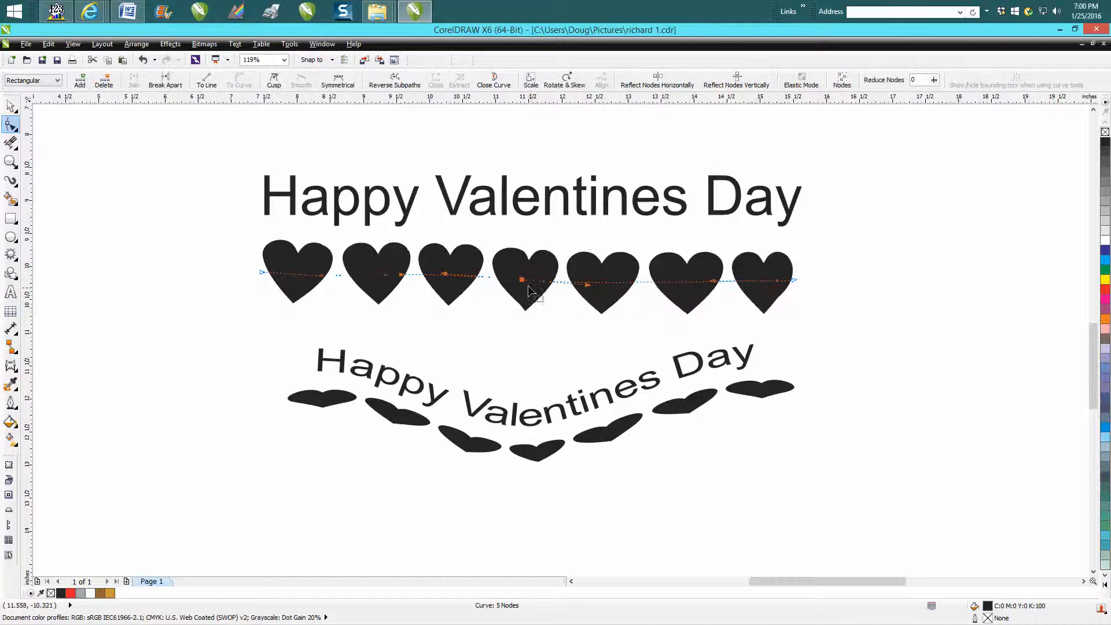
Drag the middle of the heart stroke's path downward so the row dips into a curve
{"action": "left_click_drag", "start_coordinate": [528, 291], "coordinate": [527, 311]}
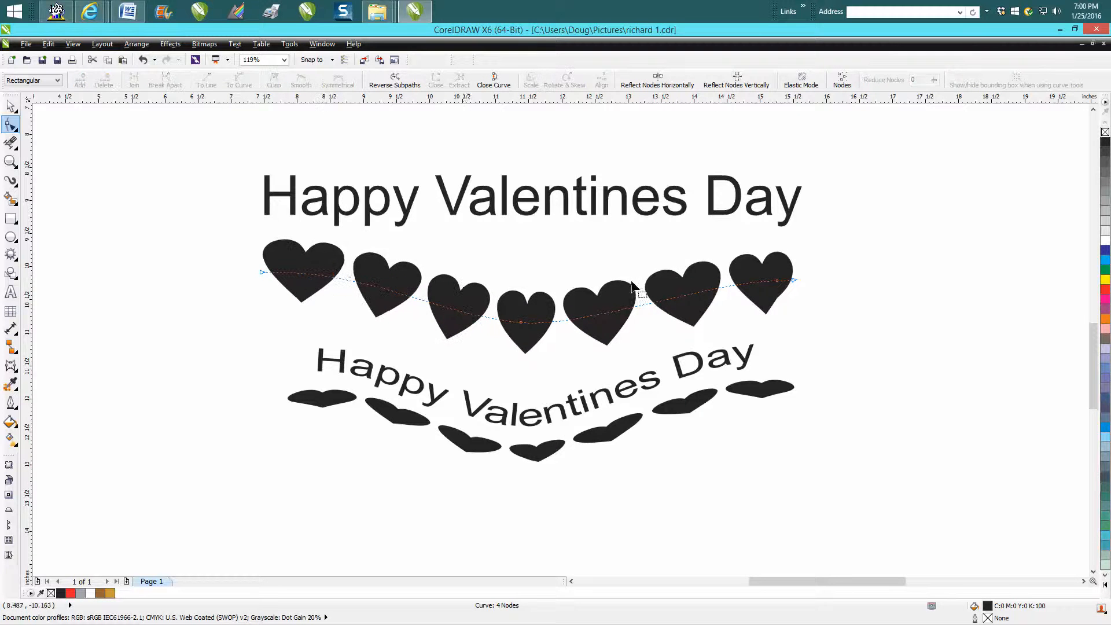
{"action": "mouse_move", "coordinate": [51, 126]}
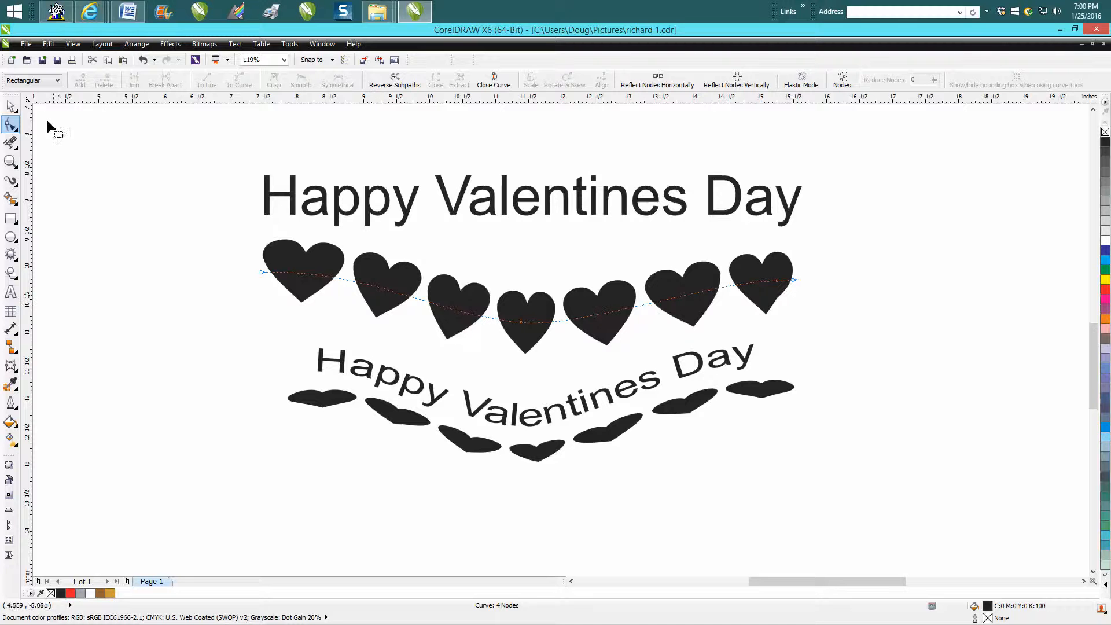
{"action": "left_click", "coordinate": [10, 104]}
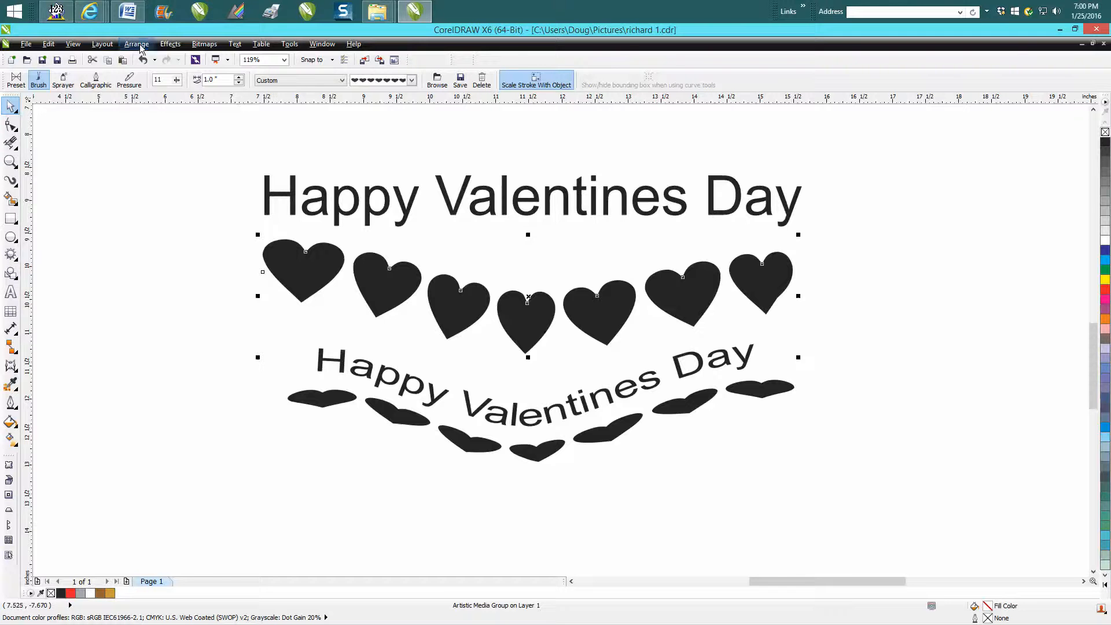
Break the artistic media group apart via Arrange, freeing the curved path, and select the title
{"action": "left_click", "coordinate": [137, 44]}
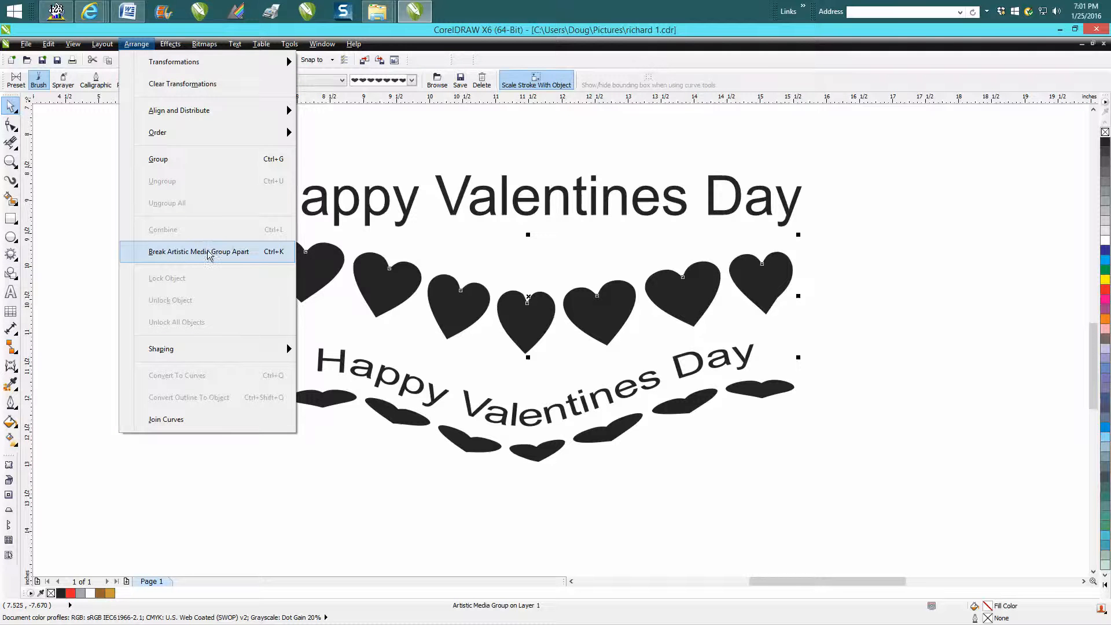
{"action": "left_click", "coordinate": [199, 252]}
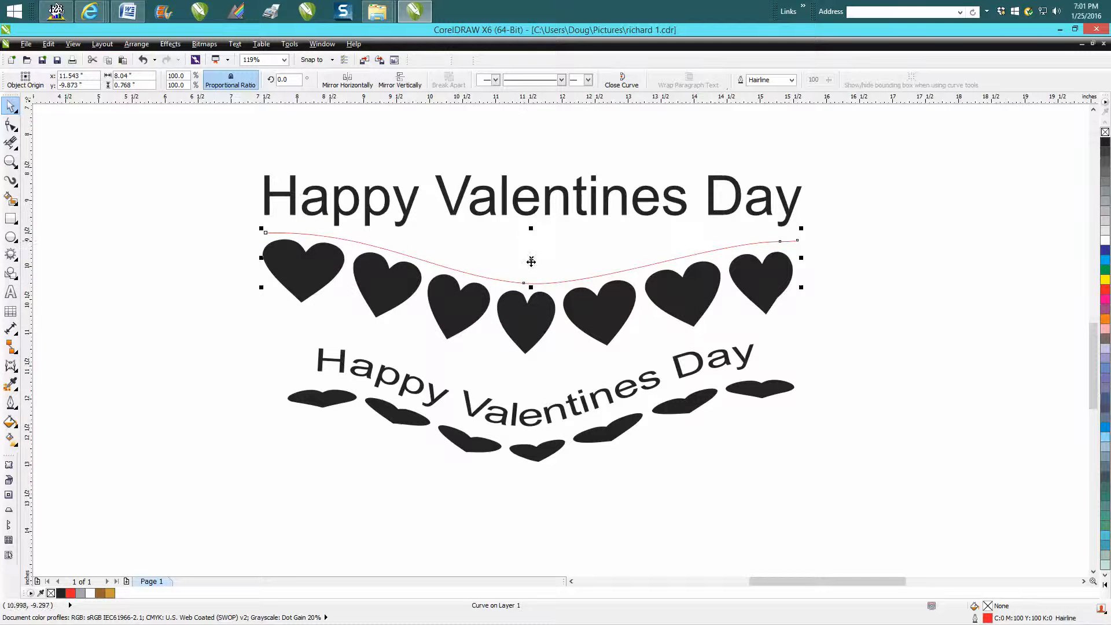
{"action": "mouse_move", "coordinate": [529, 283]}
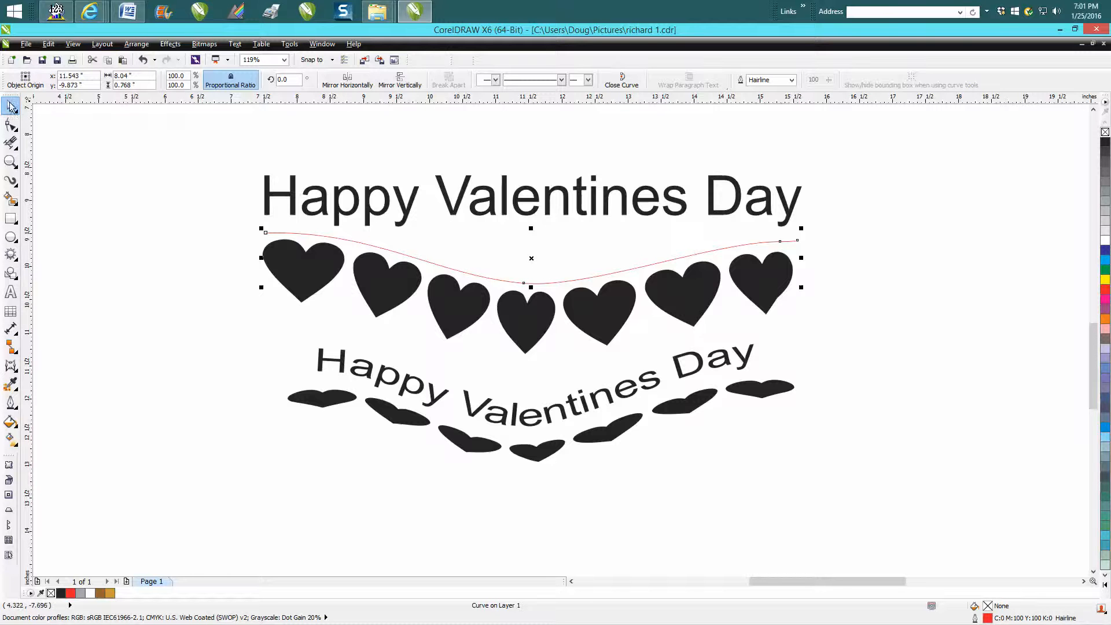
{"action": "left_click", "coordinate": [533, 196]}
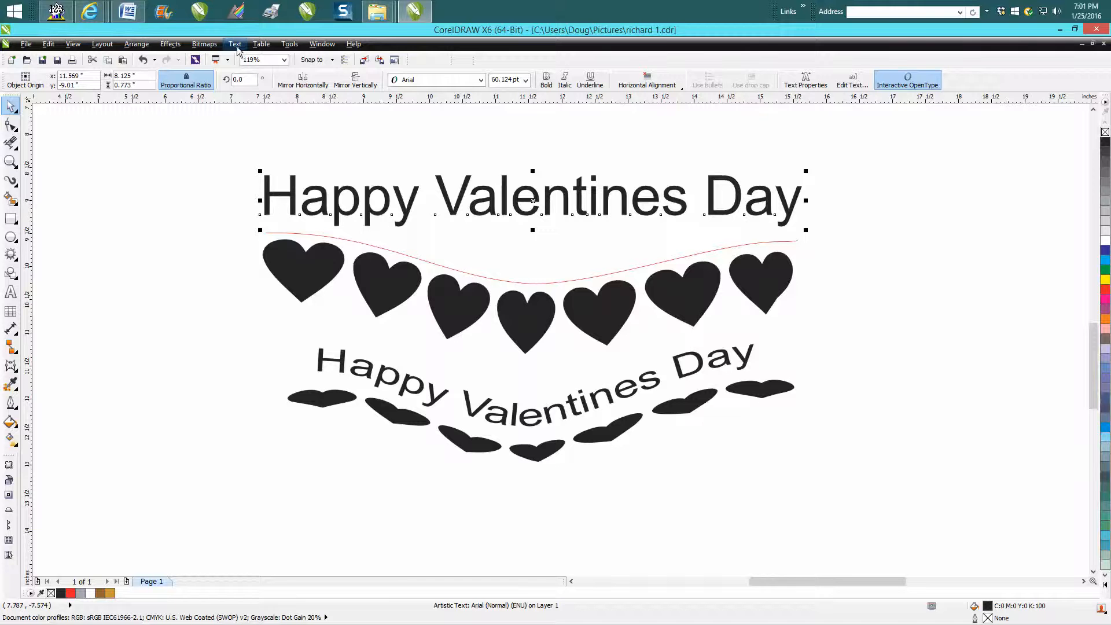
Fit the 'Happy Valentines Day' text to the curved path so it arches over the hearts
{"action": "left_click", "coordinate": [234, 44]}
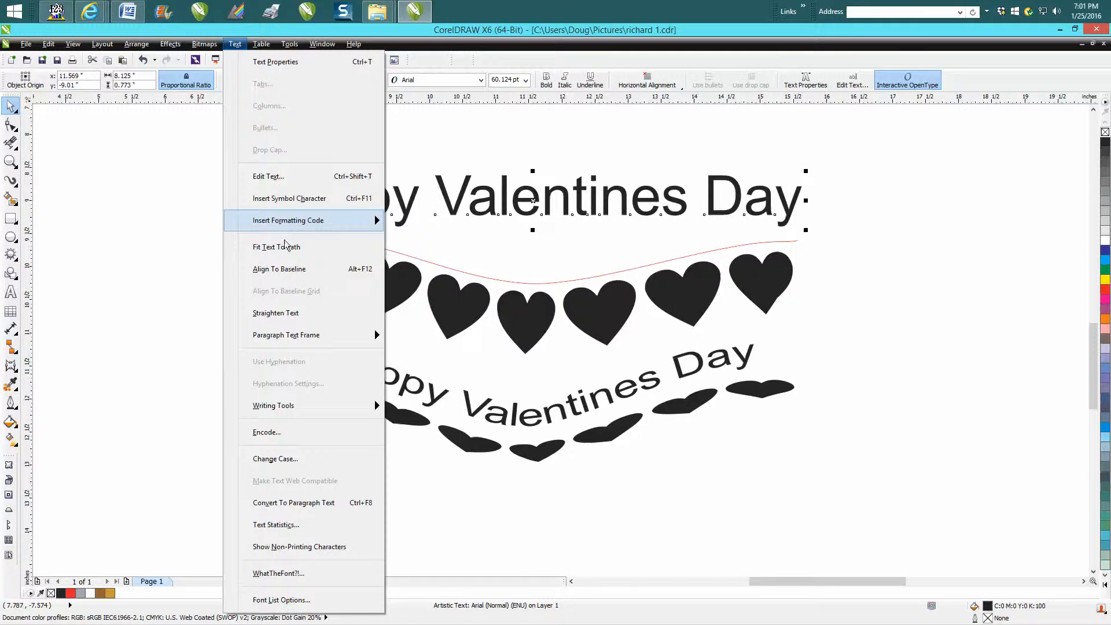
{"action": "mouse_move", "coordinate": [287, 247]}
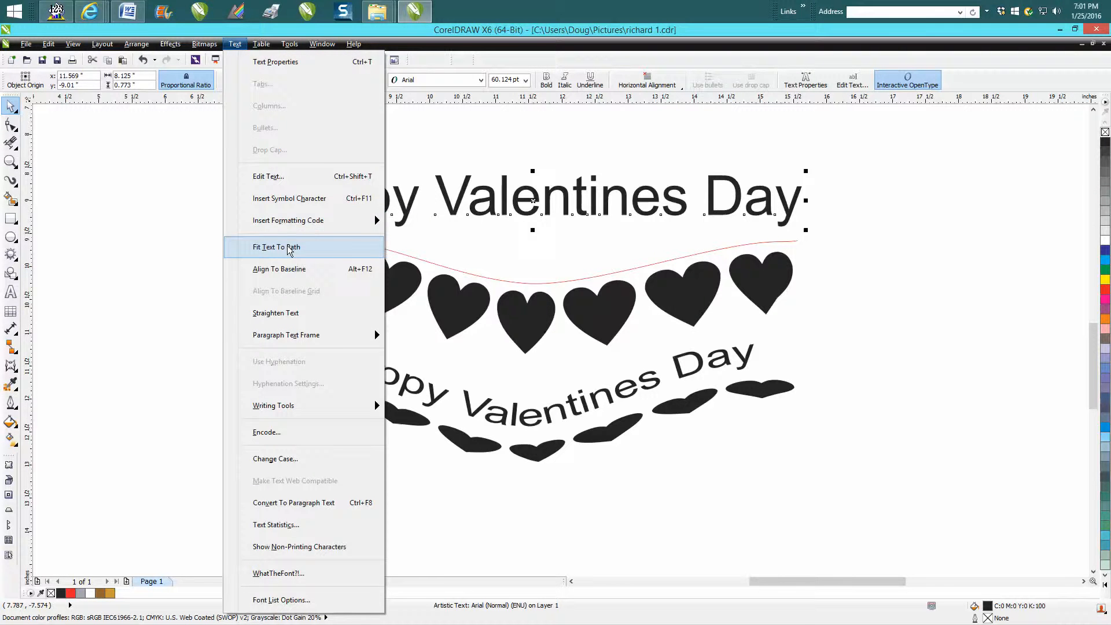
{"action": "left_click", "coordinate": [275, 246]}
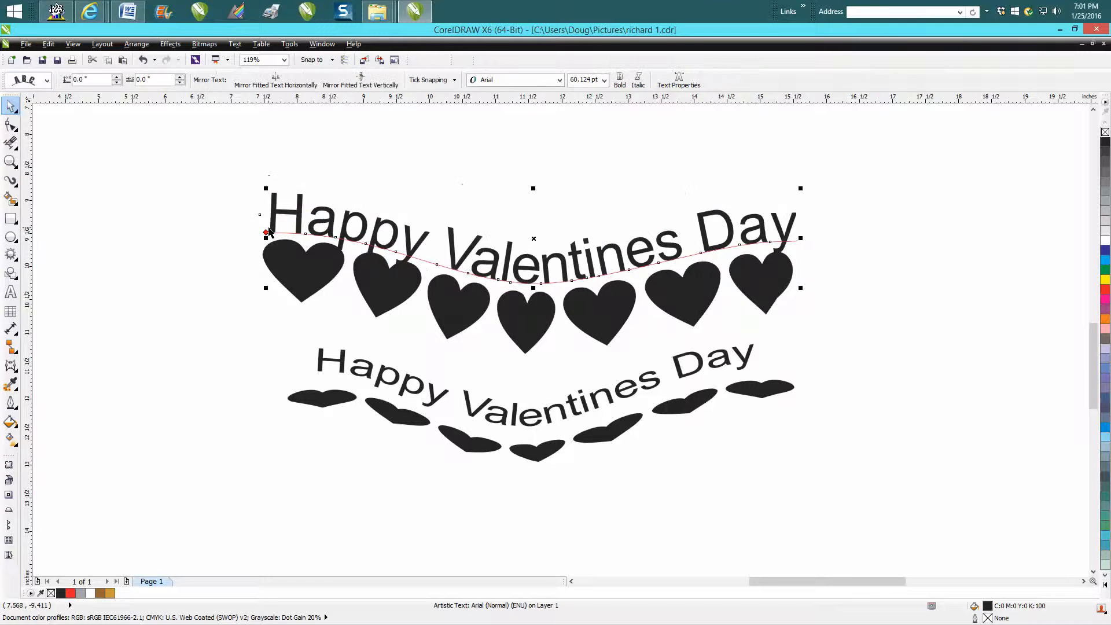
{"action": "mouse_move", "coordinate": [234, 201]}
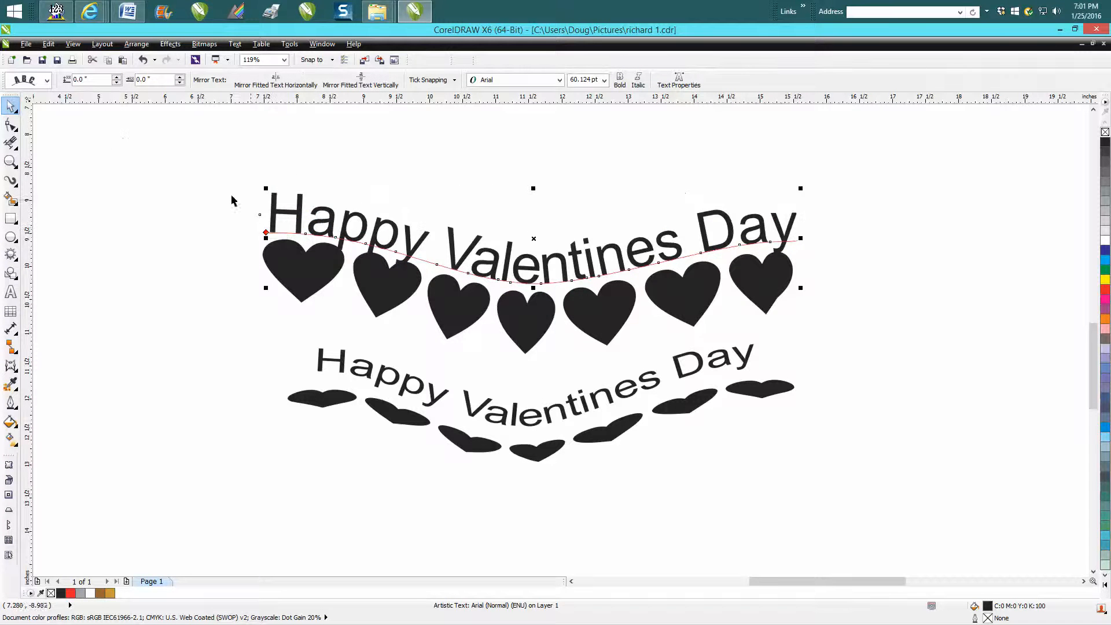
{"action": "left_click", "coordinate": [137, 44]}
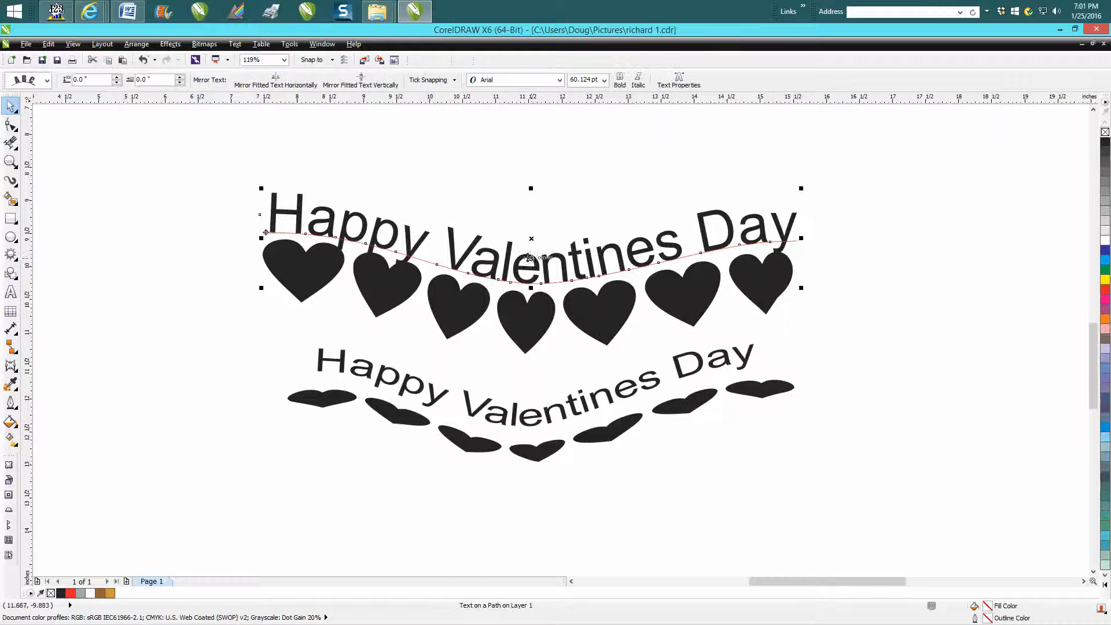
Hide the red guide curve's outline and deselect, leaving the arched title clean above the hearts
{"action": "left_click", "coordinate": [136, 44]}
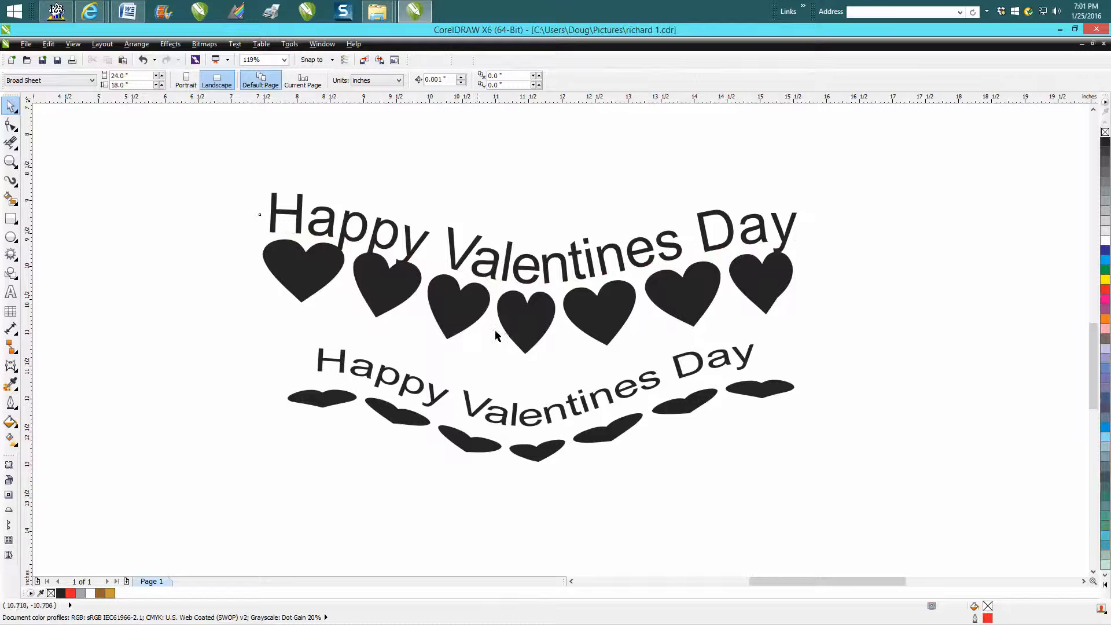
{"action": "mouse_move", "coordinate": [355, 268]}
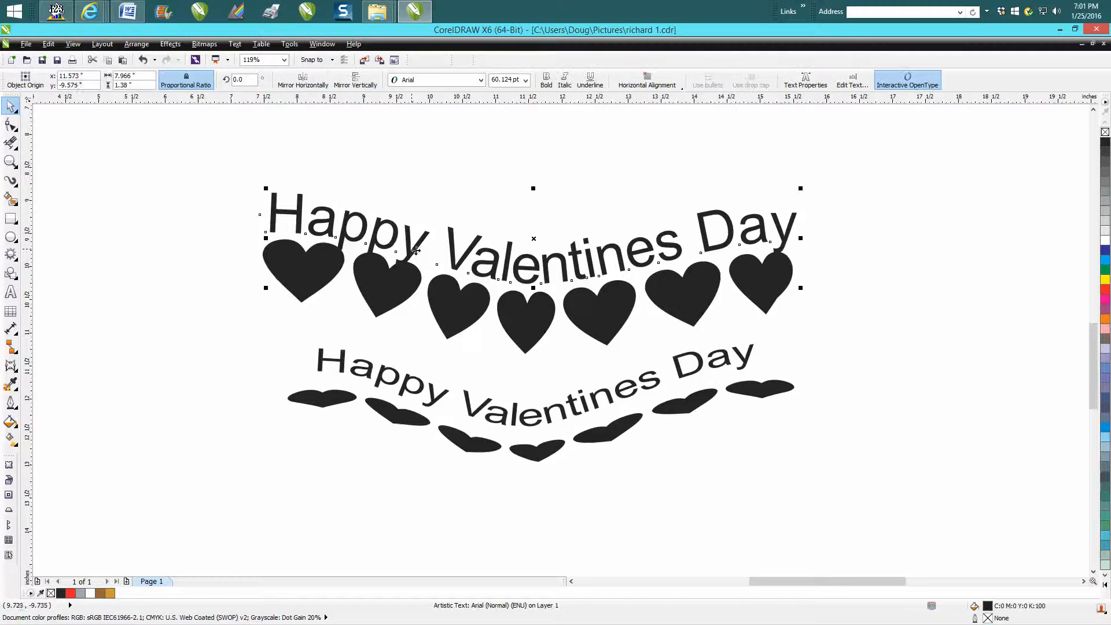
{"action": "mouse_move", "coordinate": [418, 255]}
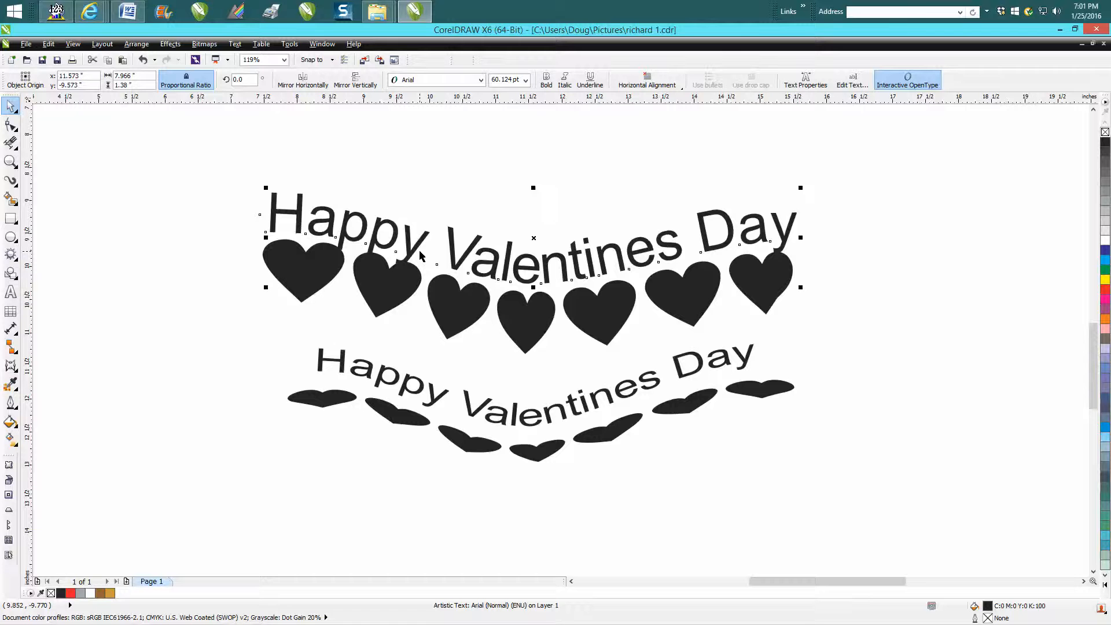